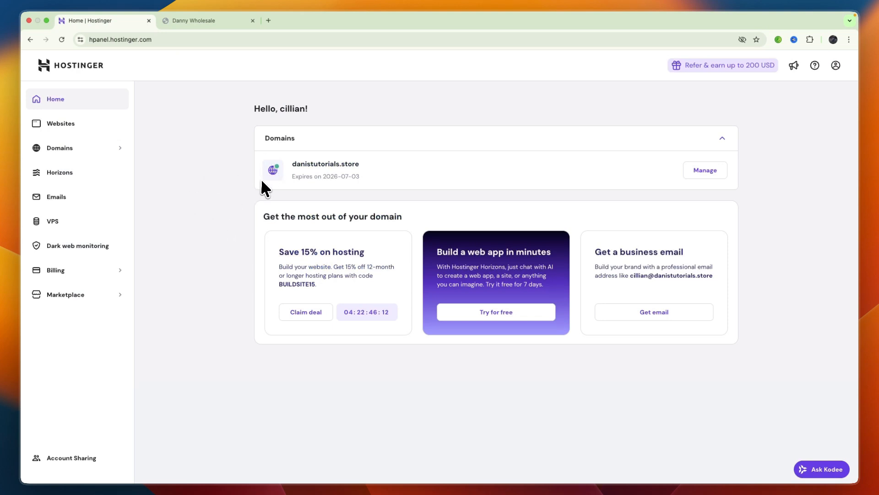
# - Switch from the GoHighLevel agency account into the Danny Wholesale sub-account launchpad
pyautogui.click(202, 20)
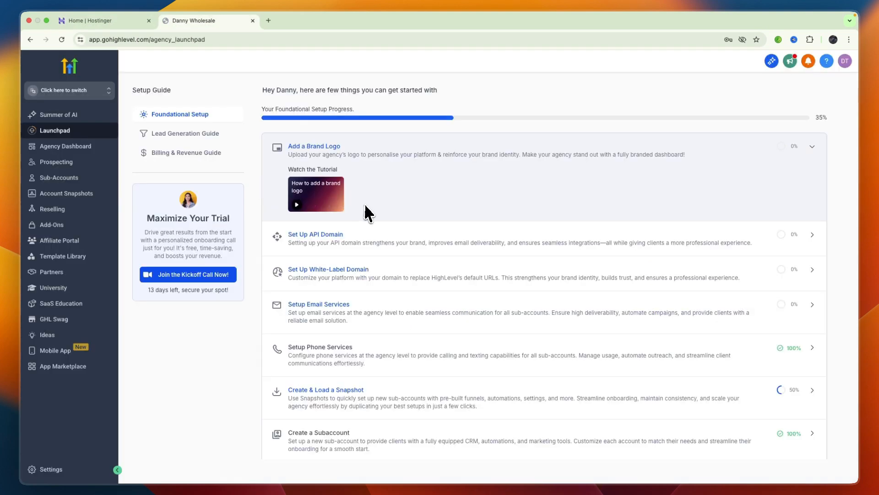
pyautogui.moveTo(328, 217)
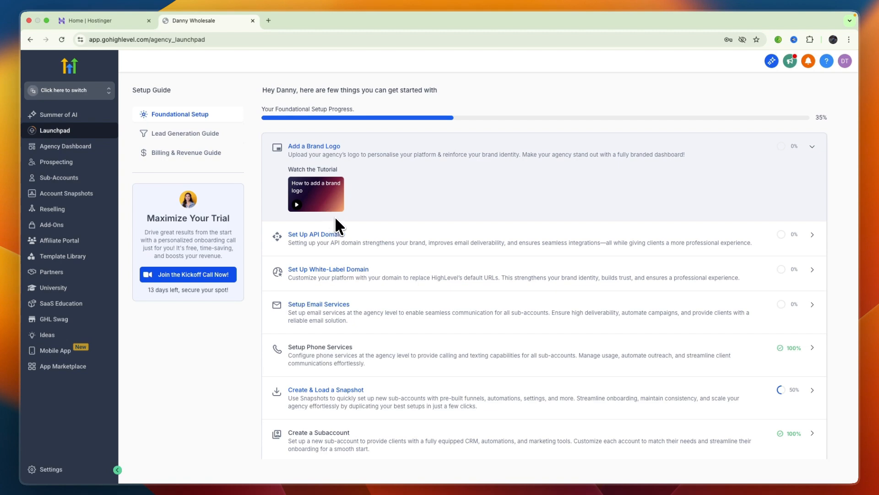
pyautogui.click(63, 90)
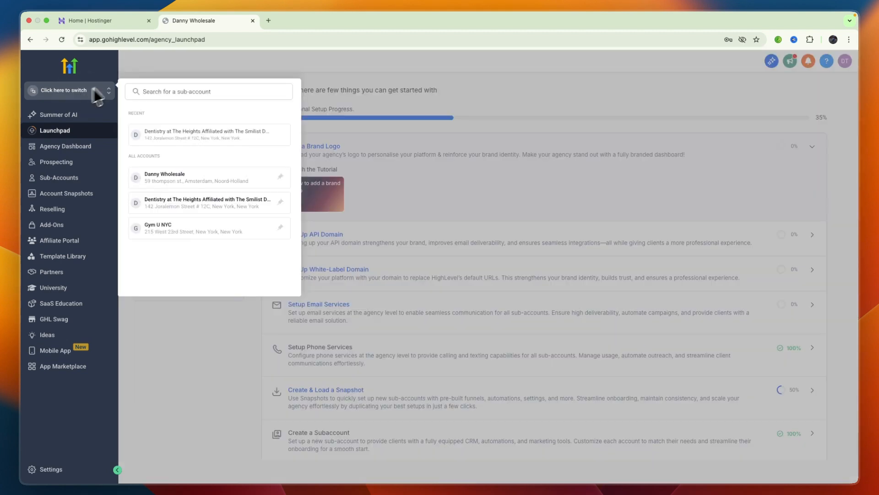
pyautogui.click(165, 177)
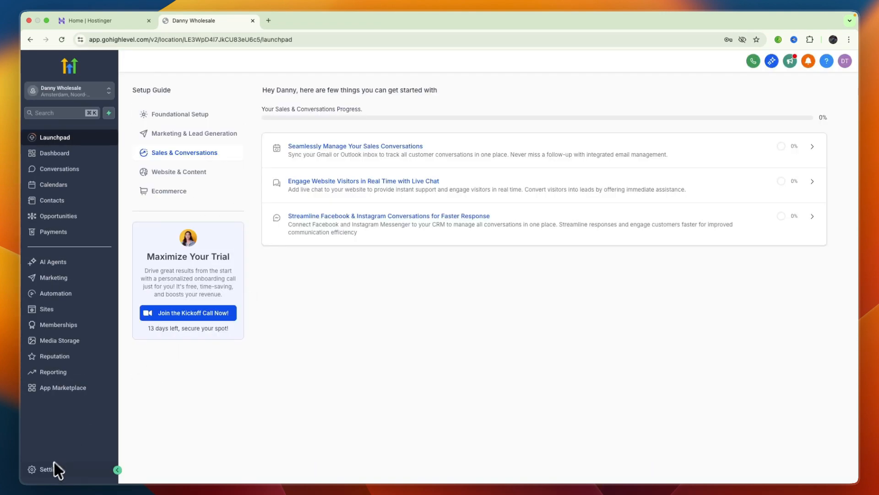
# - Go to the sub-account's Settings > Domains page listing danistutorials.online
pyautogui.click(42, 468)
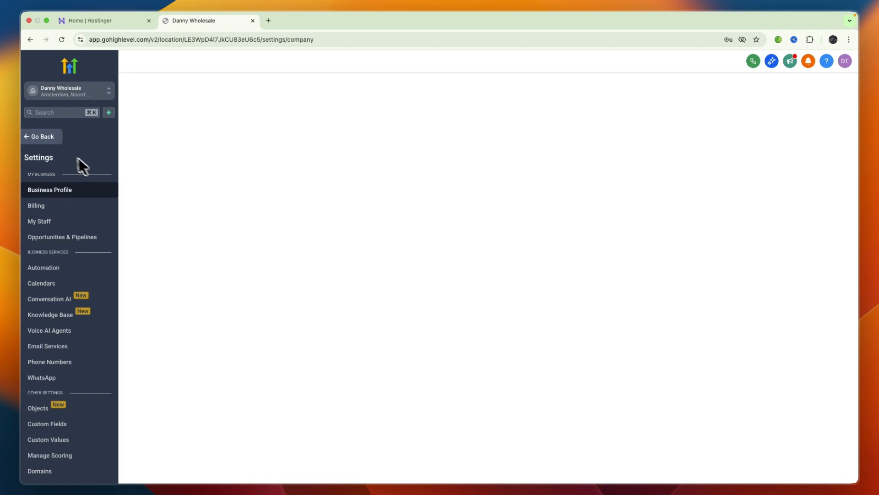
pyautogui.click(49, 189)
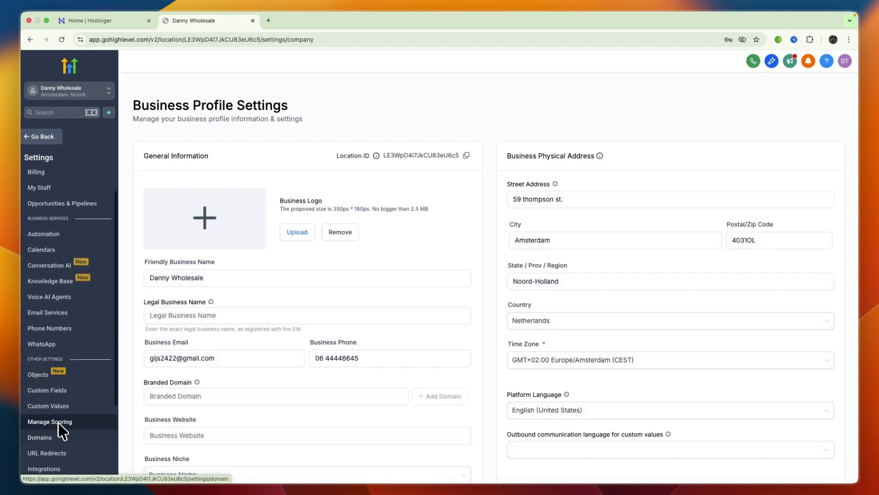
pyautogui.click(40, 437)
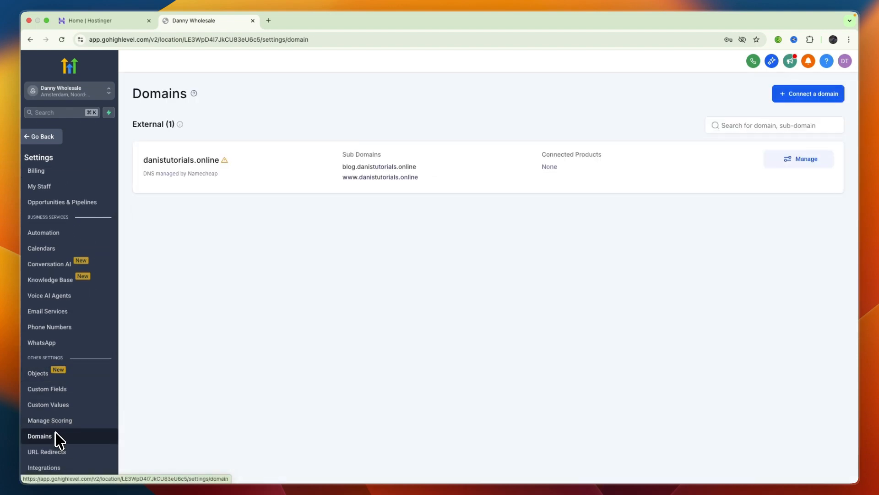
pyautogui.moveTo(808, 93)
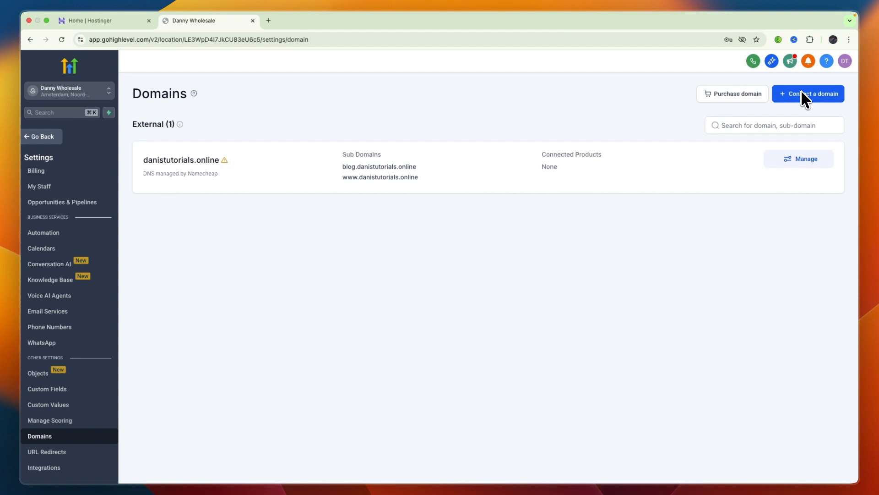
# - Connect danistutorials.store as a funnel/website domain, keeping the www redirect checked
pyautogui.click(808, 93)
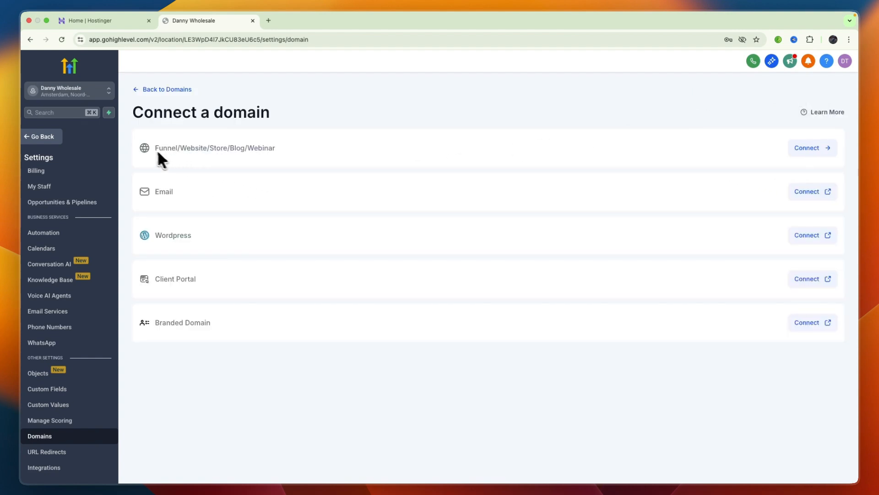
pyautogui.moveTo(181, 163)
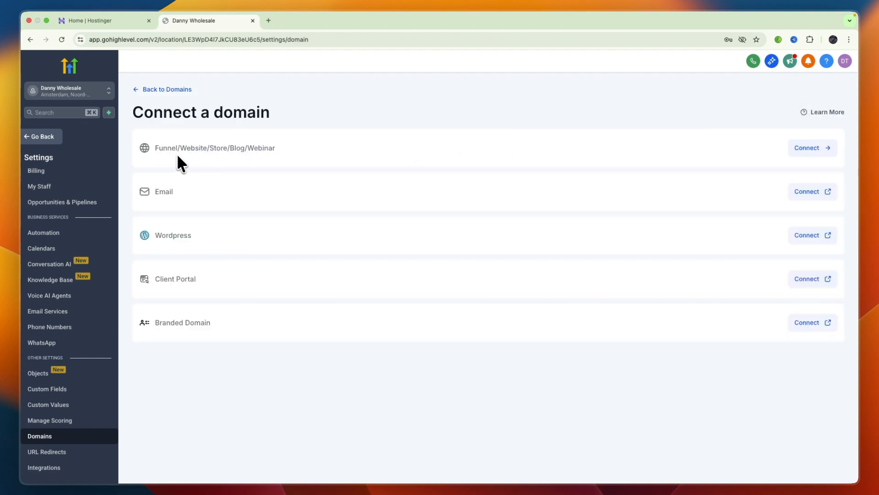
pyautogui.moveTo(792, 159)
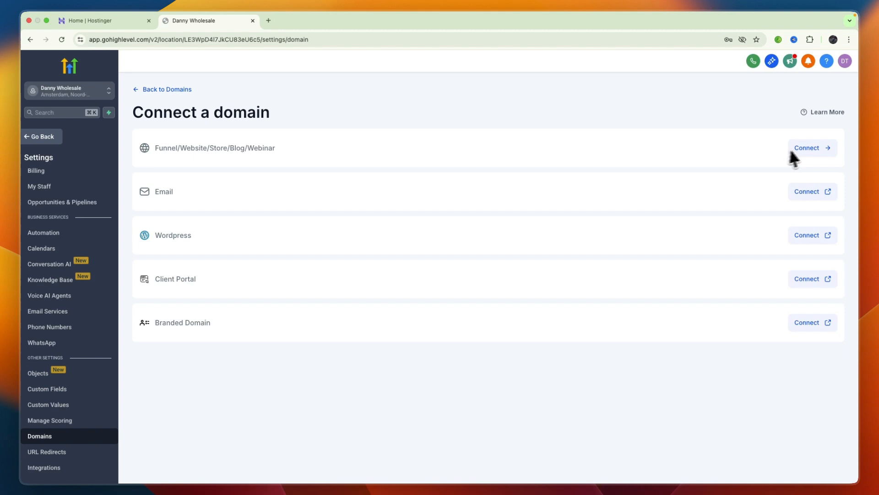
pyautogui.click(810, 147)
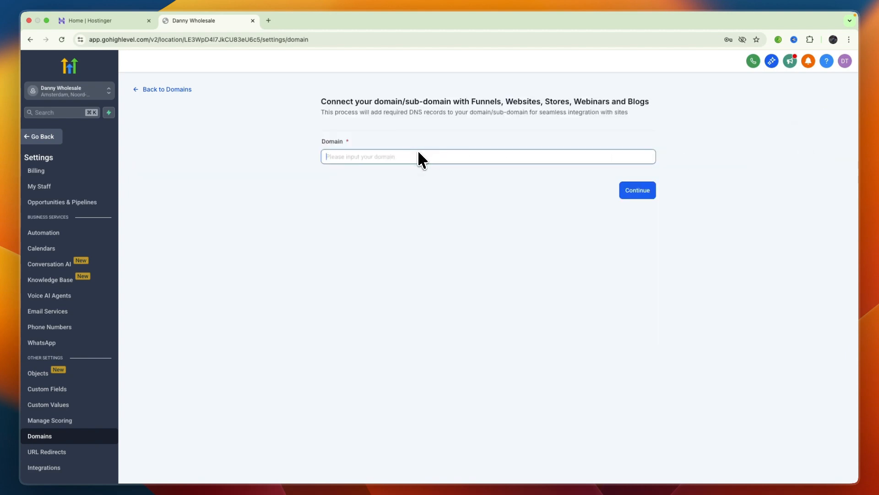
pyautogui.write('danistutorials.sto')
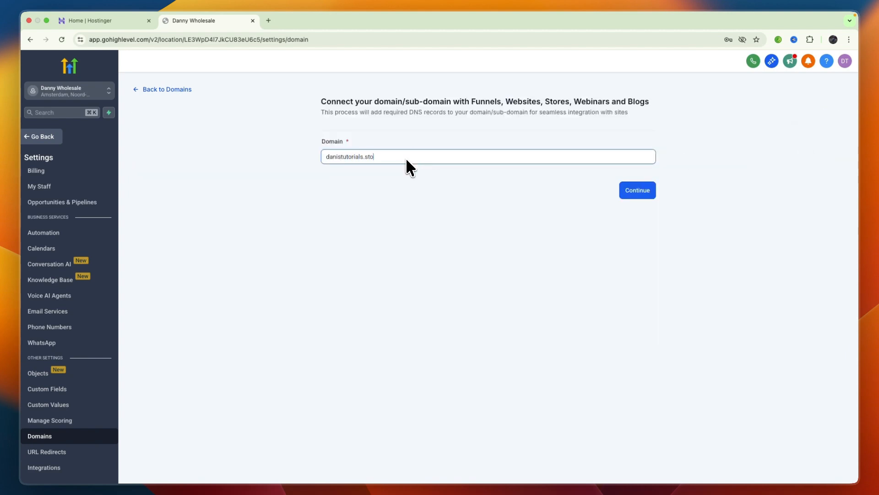
pyautogui.write('re')
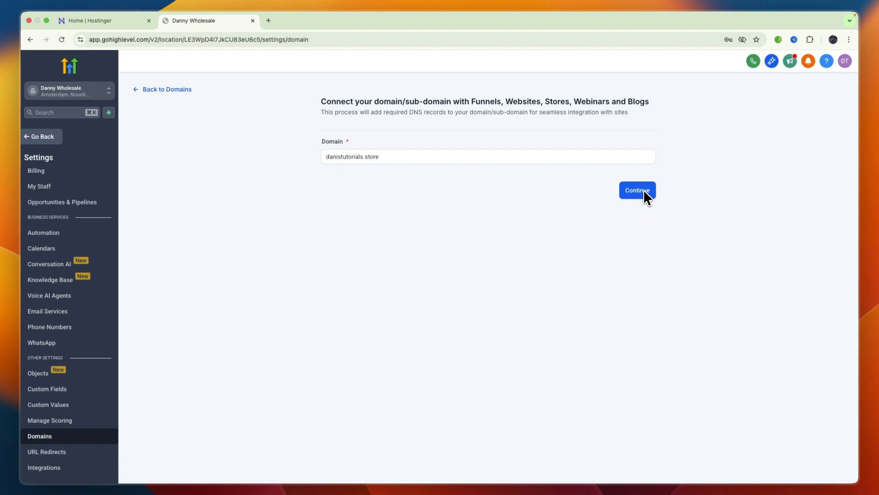
pyautogui.click(637, 190)
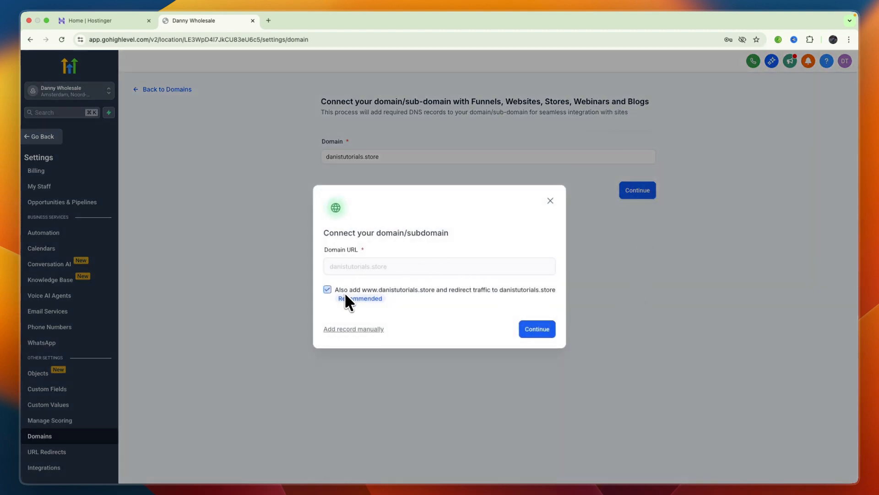
pyautogui.moveTo(429, 305)
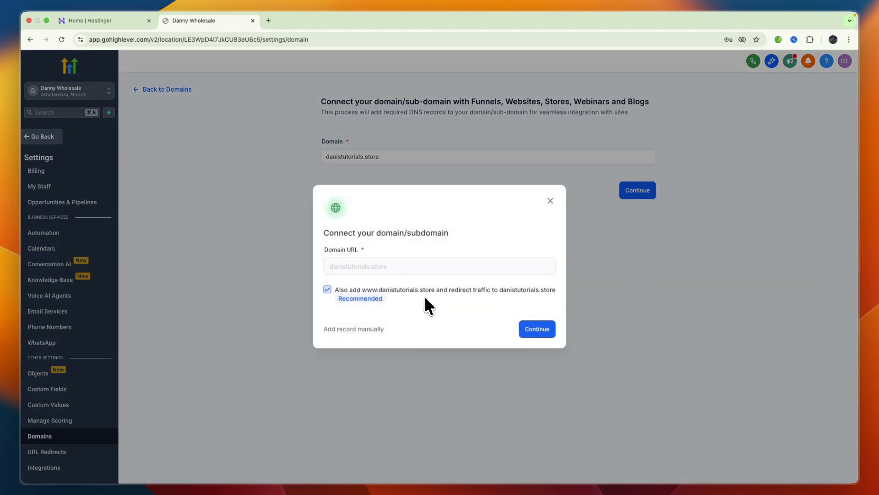
pyautogui.moveTo(530, 329)
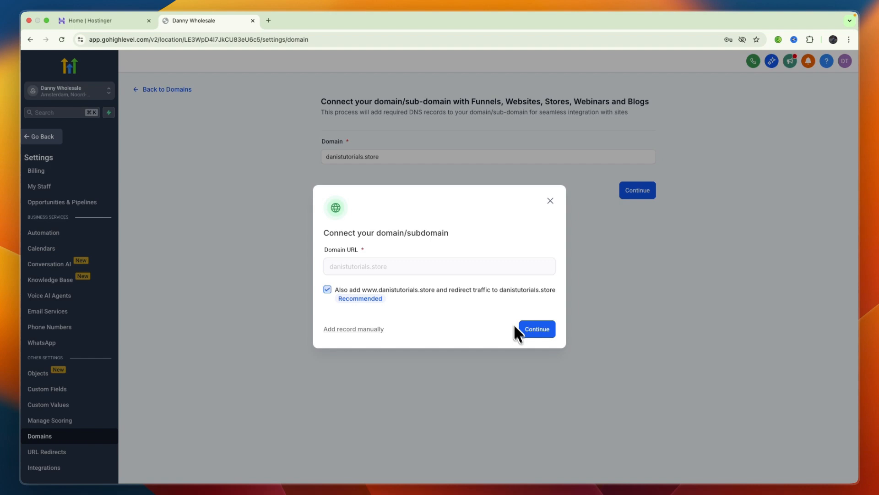
# - Confirm the domain and copy the A record's required IP value from the manual records list
pyautogui.click(535, 329)
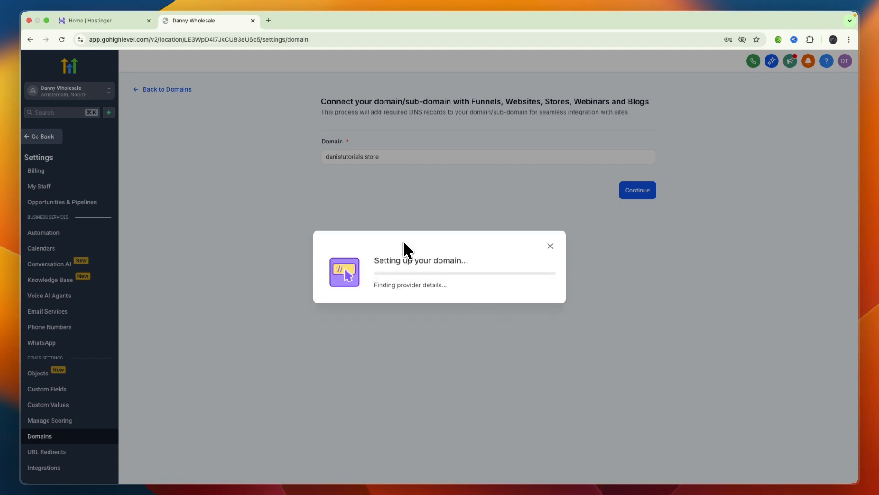
pyautogui.moveTo(460, 290)
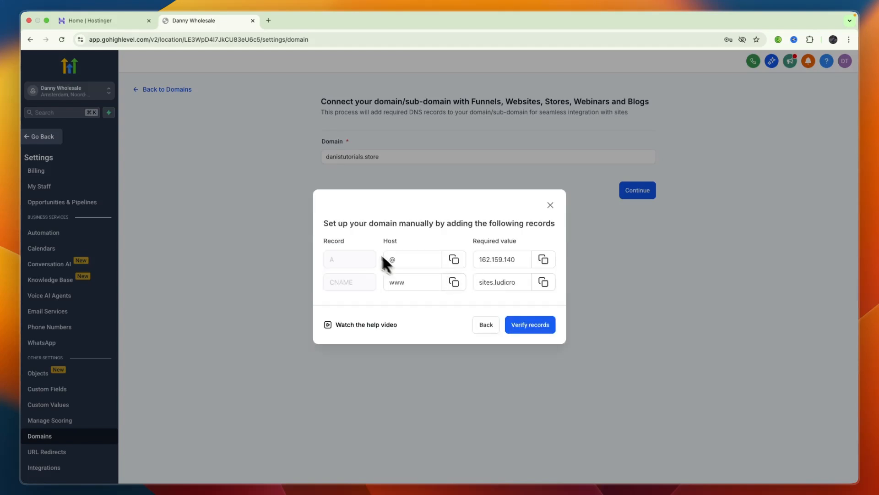
pyautogui.moveTo(347, 270)
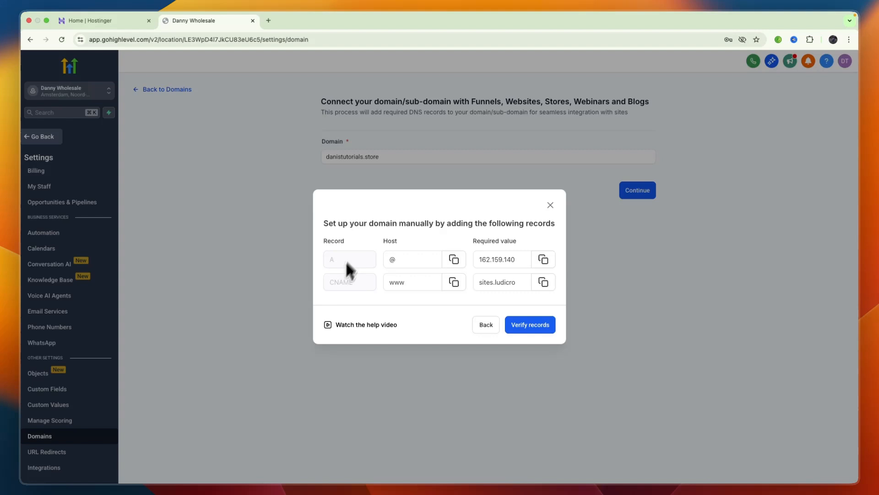
pyautogui.moveTo(351, 277)
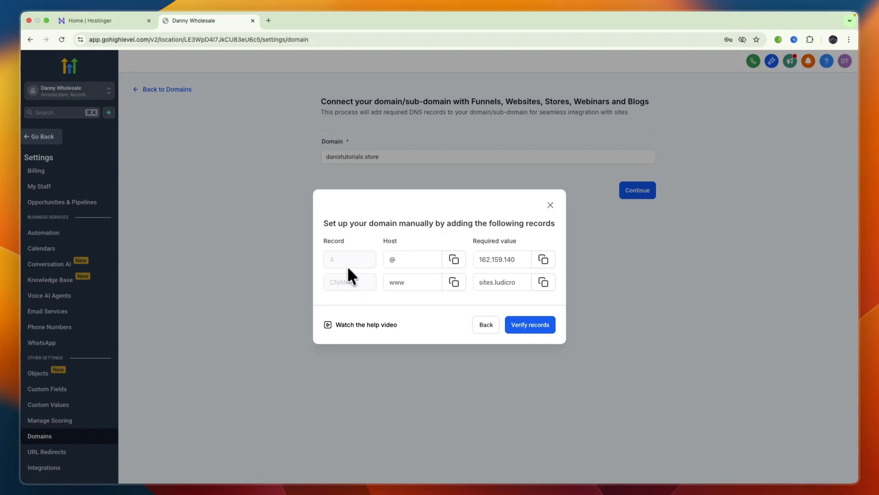
pyautogui.moveTo(358, 279)
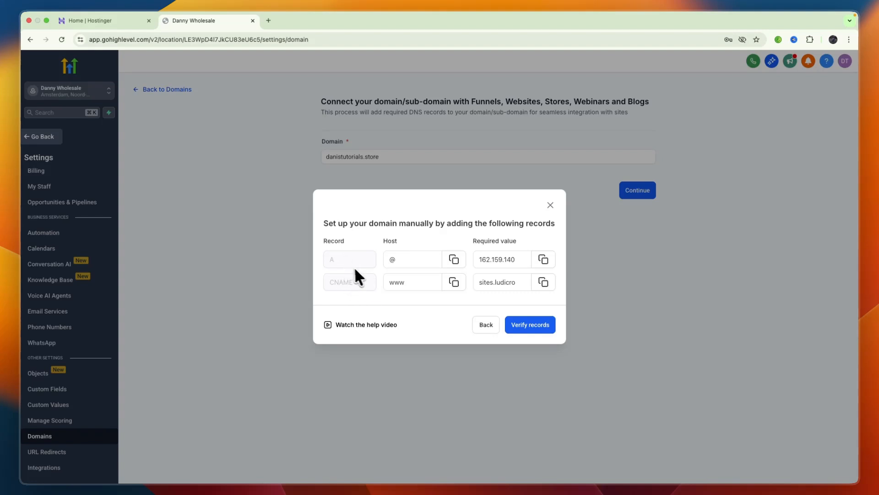
pyautogui.click(412, 259)
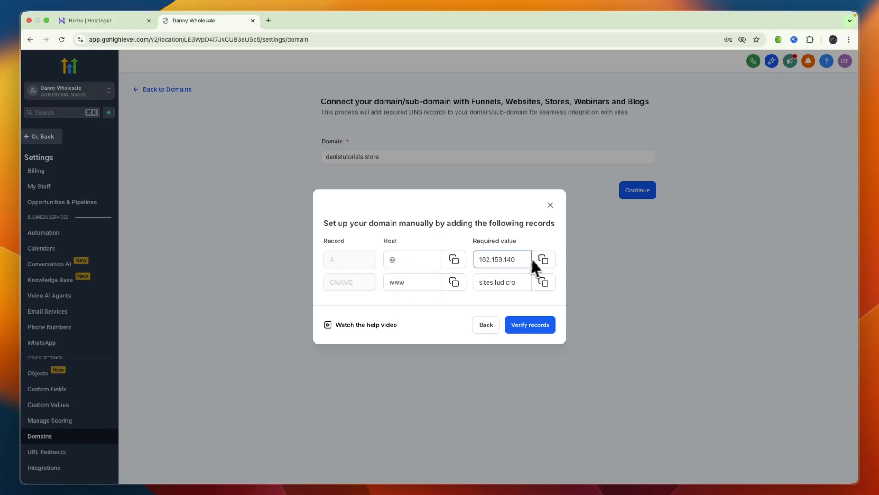
pyautogui.click(542, 260)
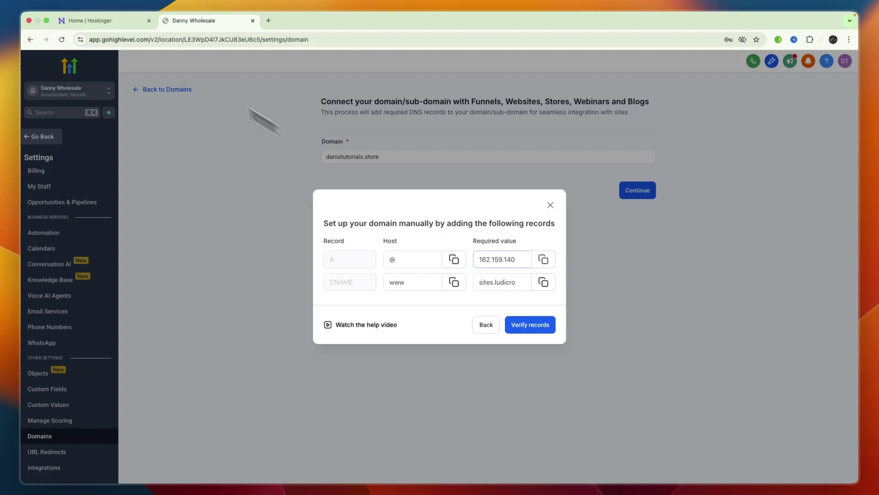
# - In Hostinger's DNS / Nameservers page for danistutorials.store, delete the old www CNAME and CAA records
pyautogui.click(104, 20)
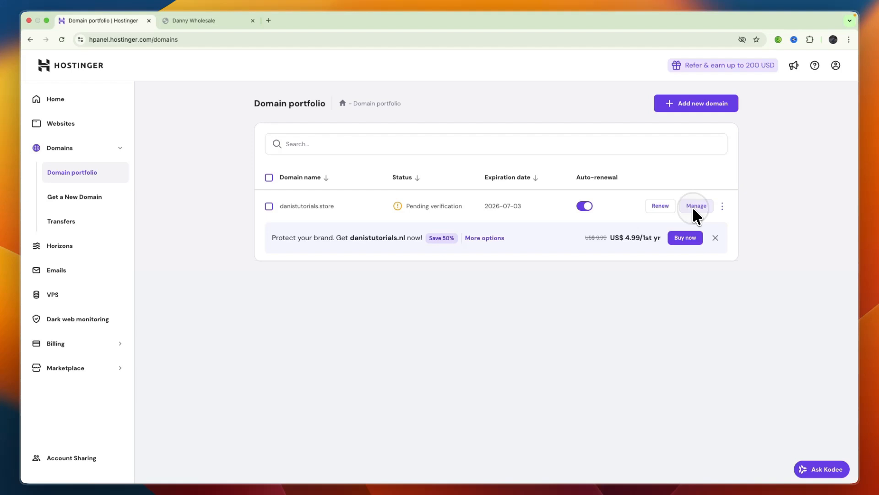
pyautogui.click(694, 205)
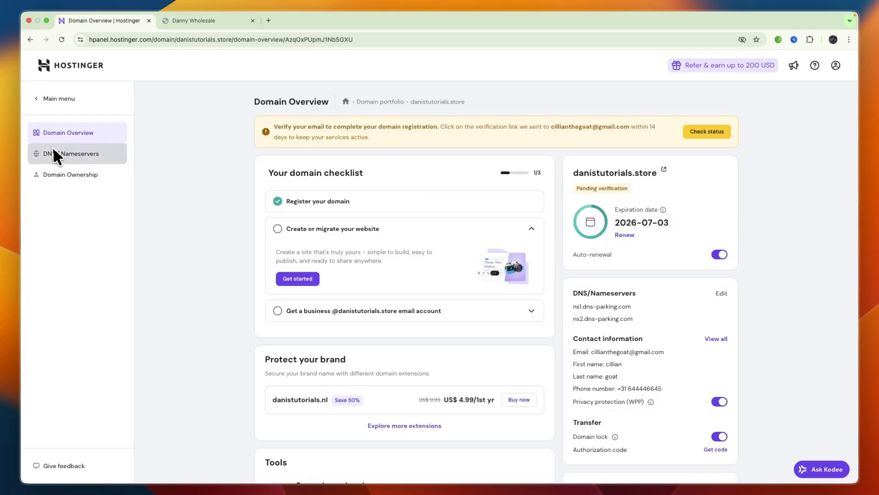
pyautogui.click(72, 153)
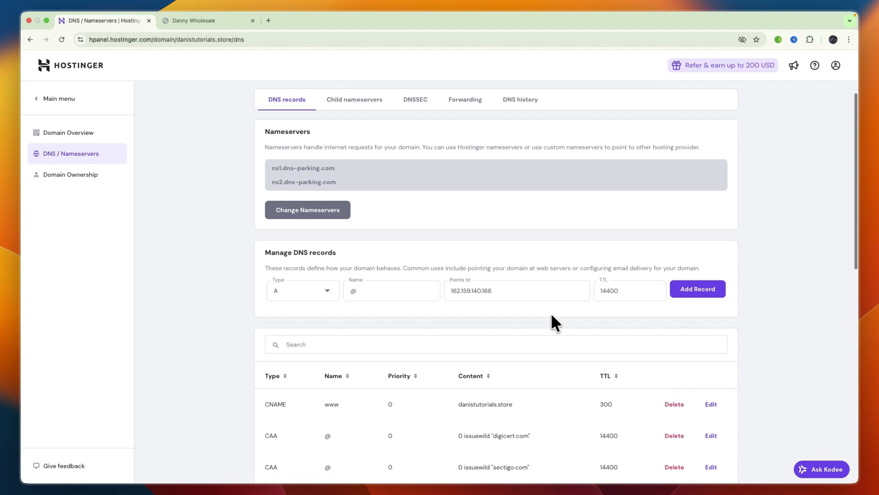
pyautogui.scroll(-3)
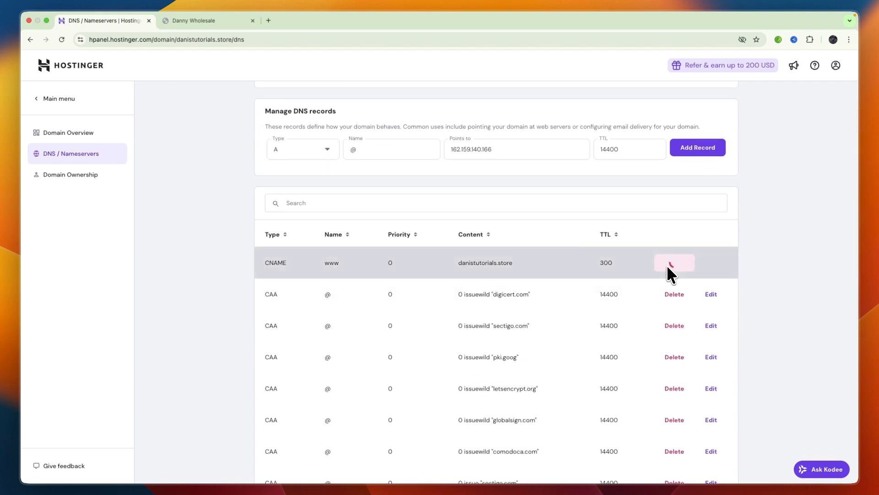
pyautogui.click(673, 262)
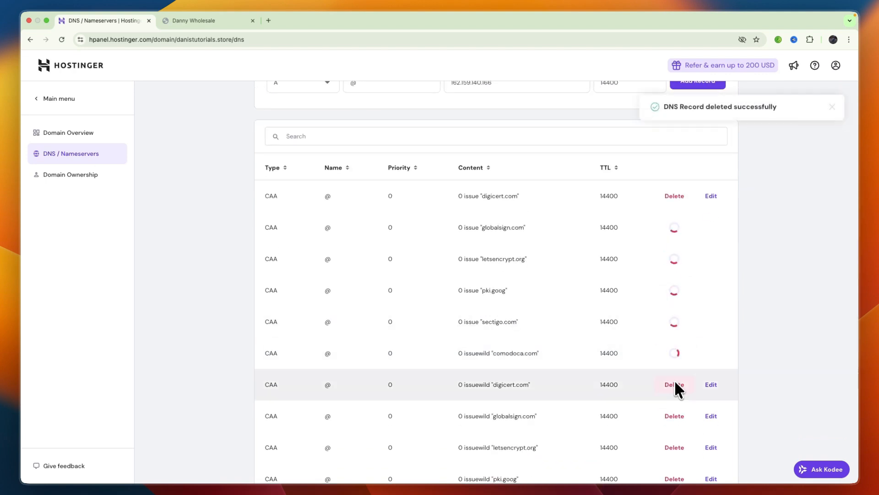
pyautogui.click(674, 384)
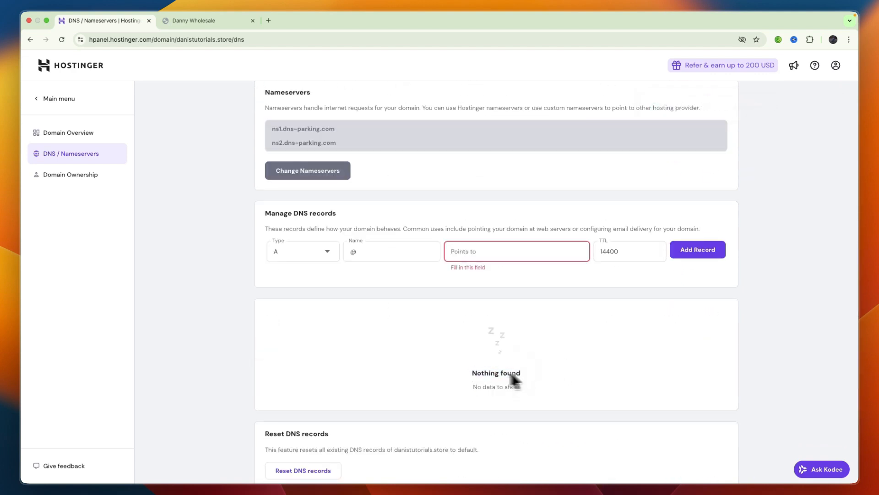
pyautogui.moveTo(270, 223)
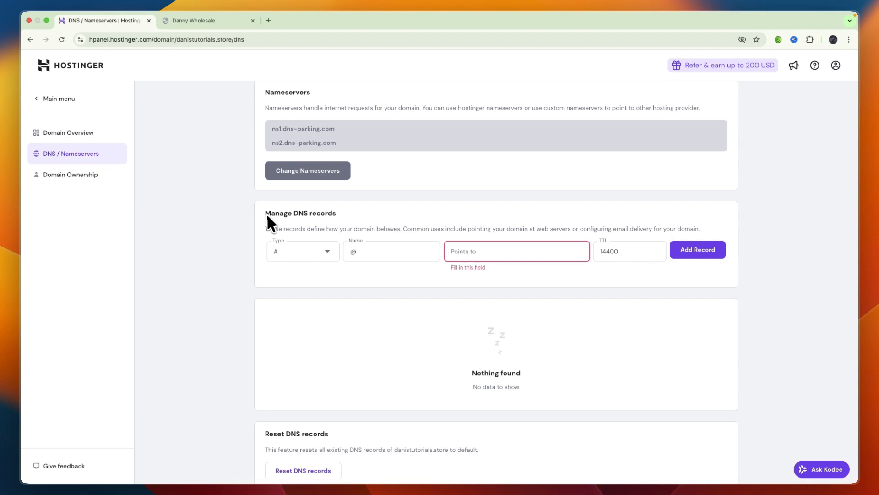
pyautogui.moveTo(275, 264)
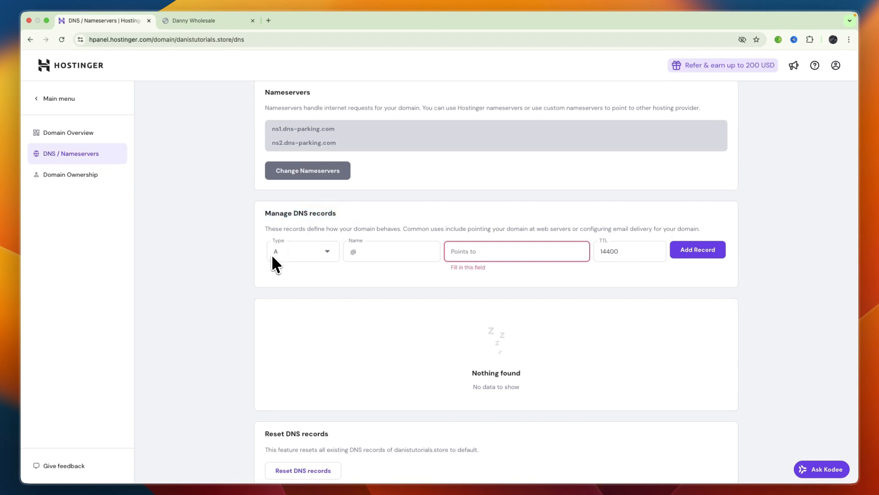
pyautogui.moveTo(470, 258)
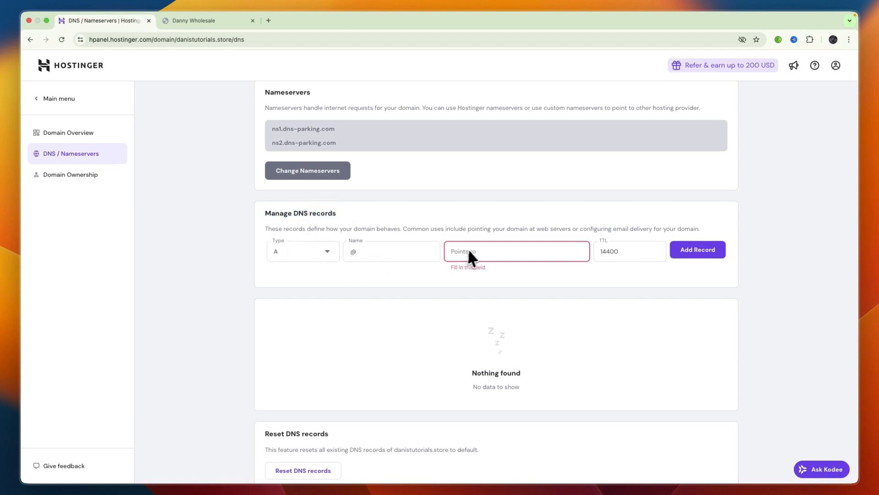
# - Add an A record for @ pointing to 162.159.140.166
pyautogui.write('162.159.140.166')
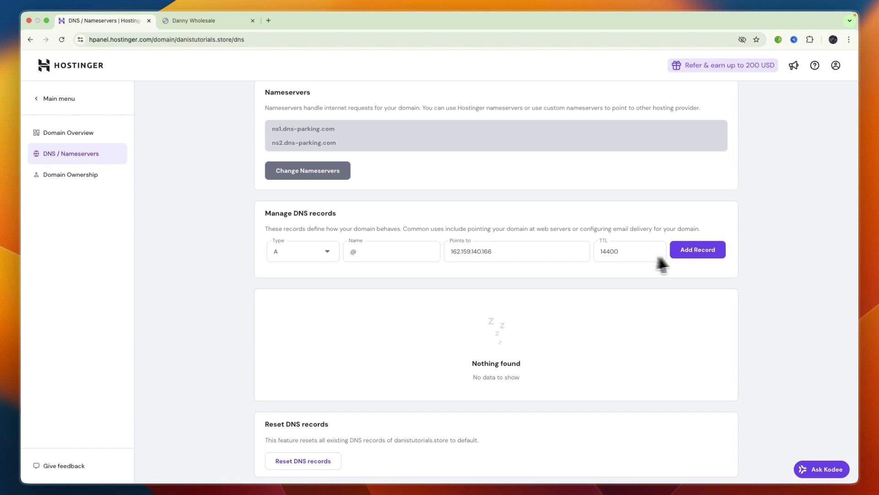
pyautogui.click(697, 250)
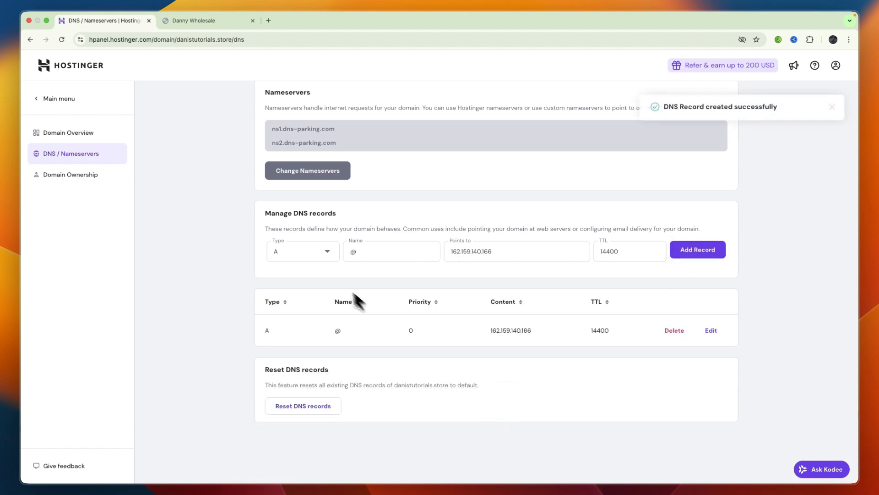
# - Add a www CNAME to sites.ludicrous.cloud copied from GoHighLevel, then start verifying the records
pyautogui.click(302, 251)
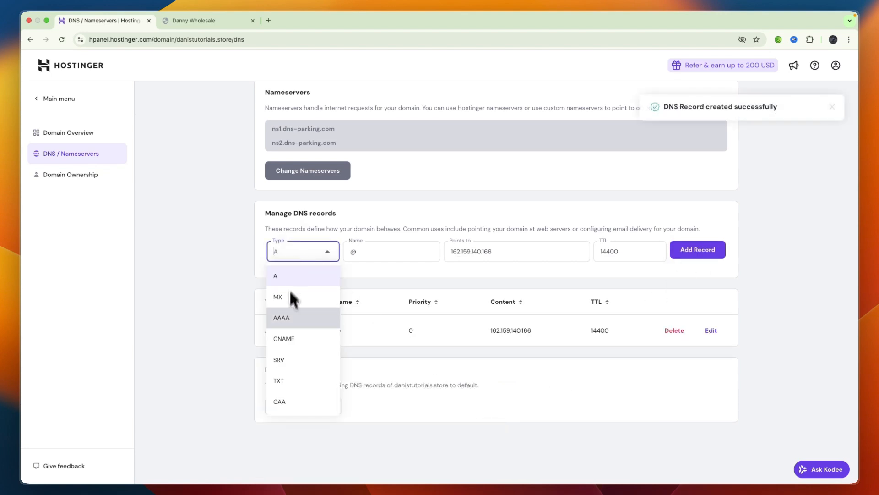
pyautogui.click(283, 338)
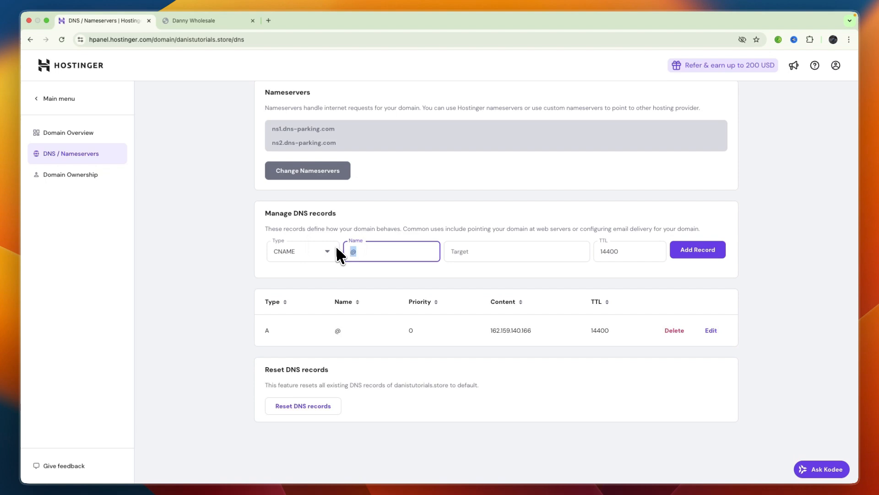
pyautogui.click(208, 20)
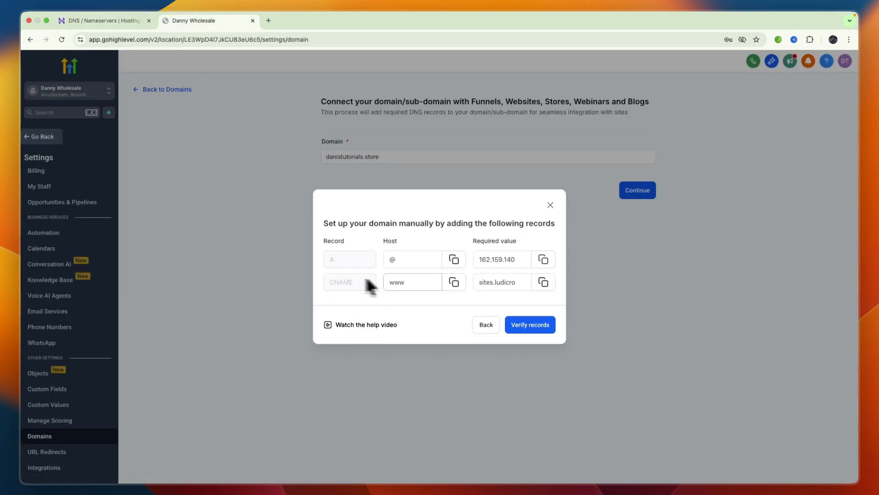
pyautogui.click(543, 281)
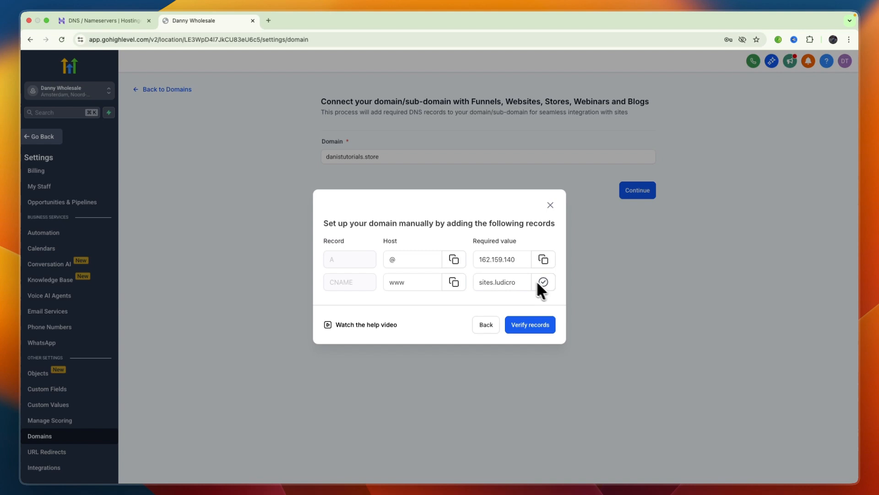
pyautogui.click(104, 20)
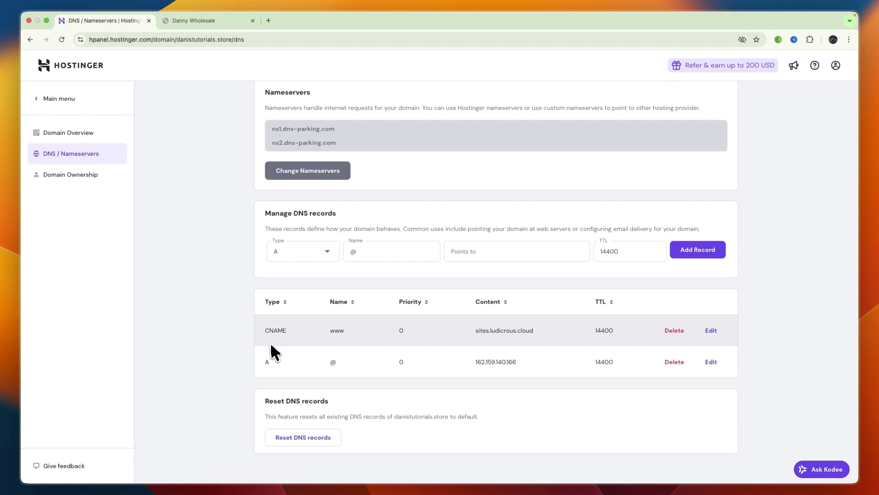
pyautogui.click(202, 20)
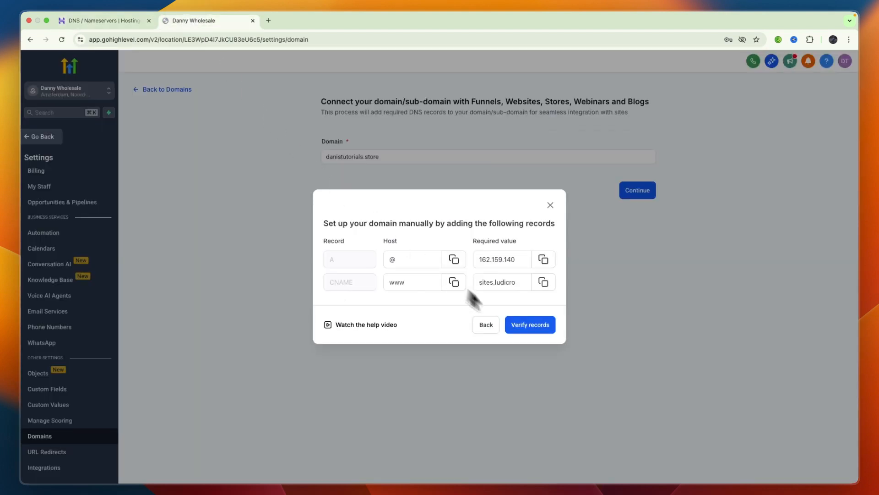
pyautogui.click(529, 324)
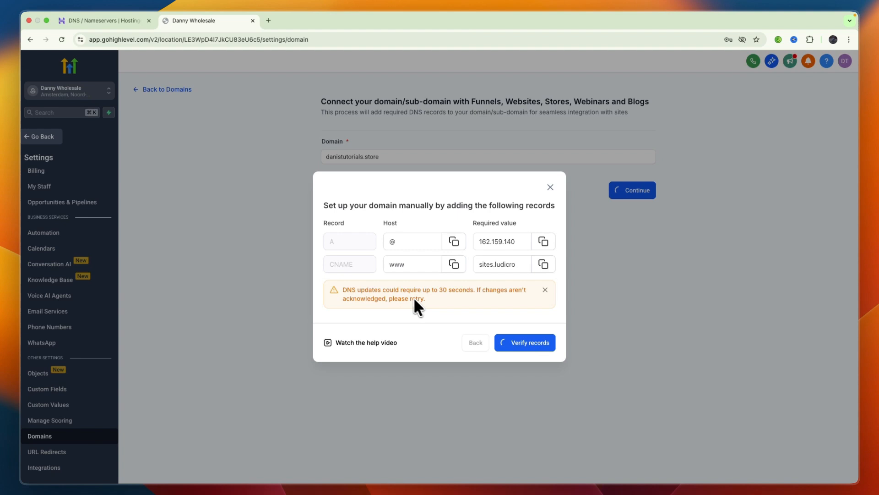
pyautogui.moveTo(462, 324)
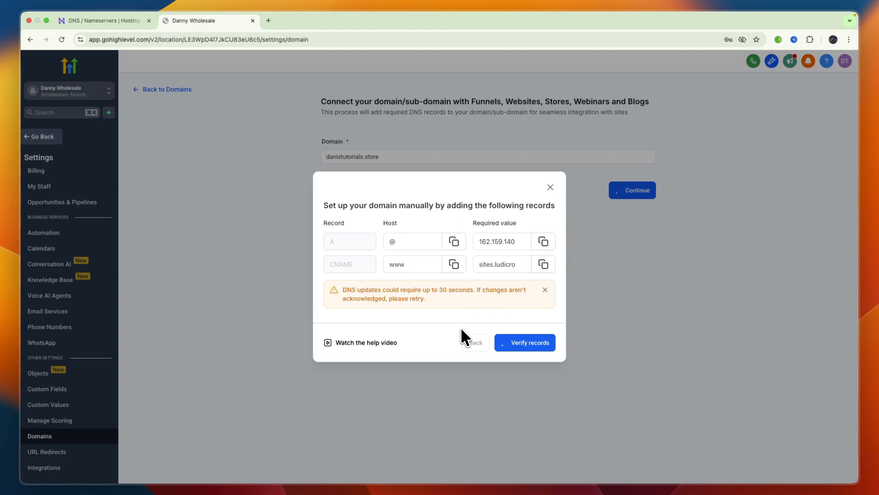
# - Retry verification until danistutorials.store's DNS records are confirmed
pyautogui.click(524, 342)
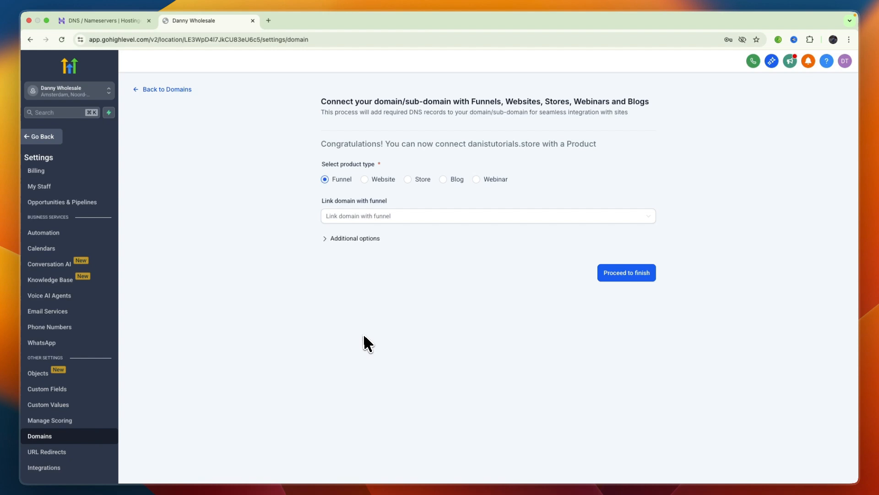
pyautogui.moveTo(429, 195)
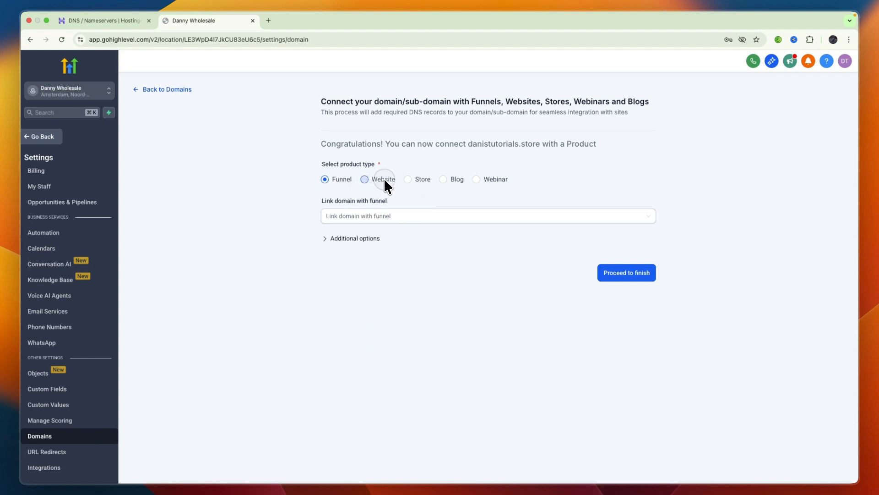
# - Finish setup with Website as the product type, returning to the Domains list
pyautogui.click(364, 179)
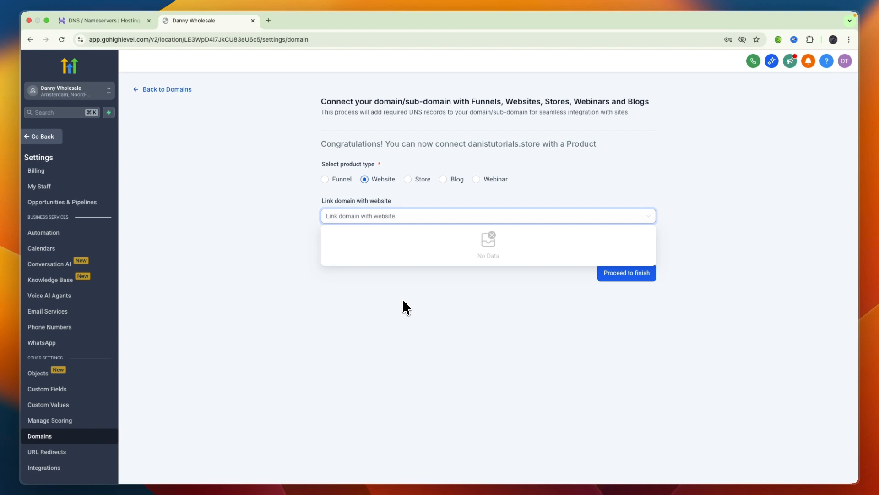
pyautogui.click(168, 89)
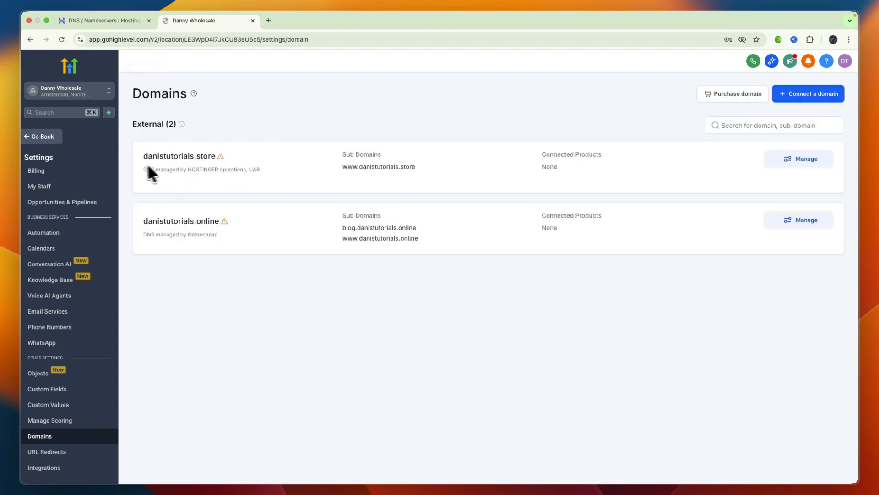
pyautogui.moveTo(225, 190)
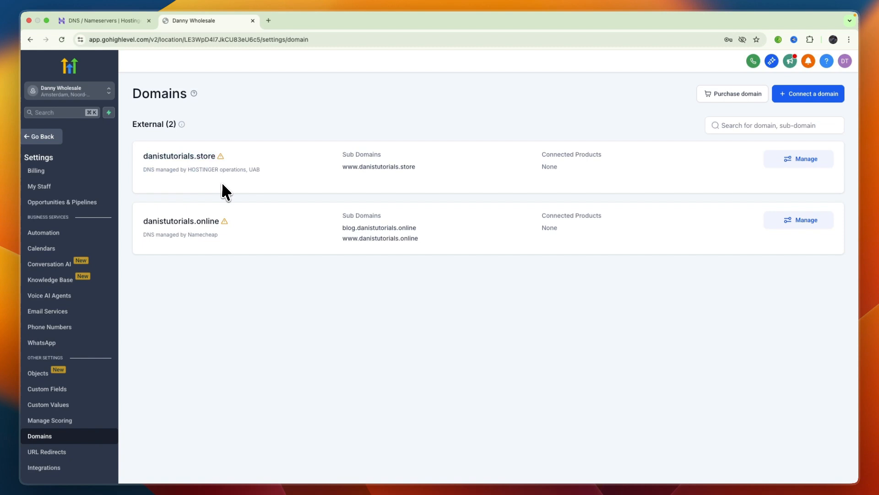
pyautogui.moveTo(652, 172)
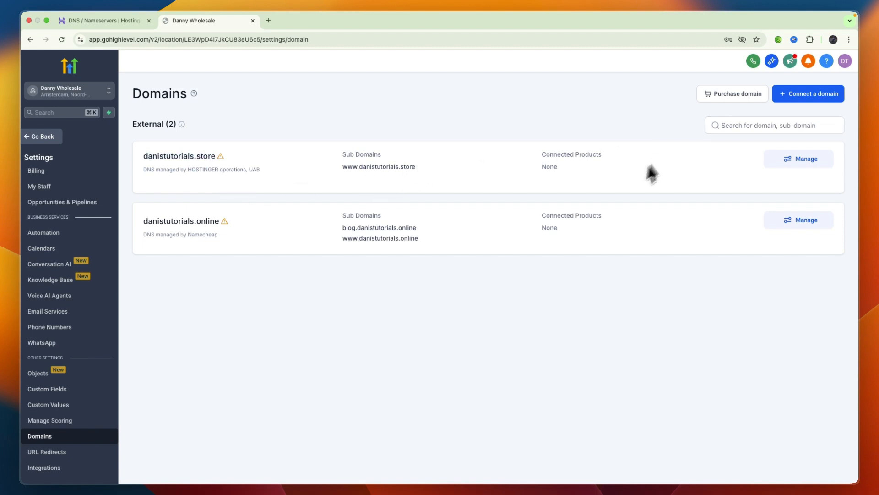
pyautogui.moveTo(585, 178)
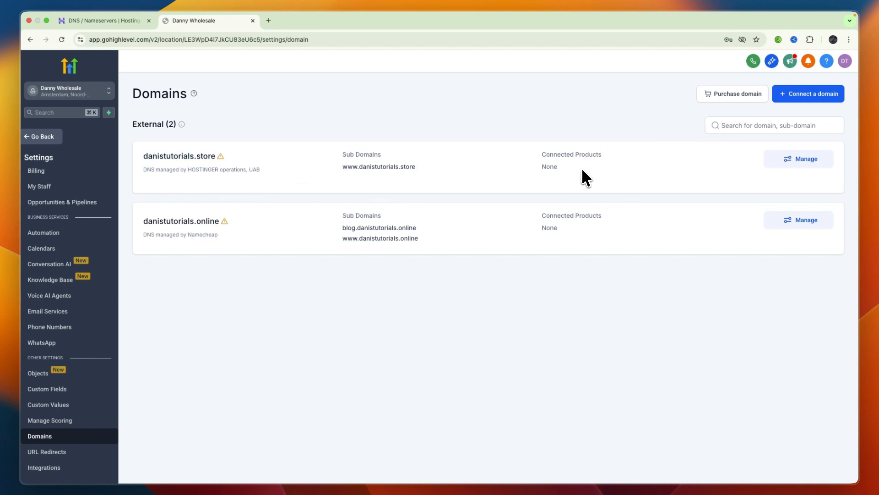
pyautogui.moveTo(428, 86)
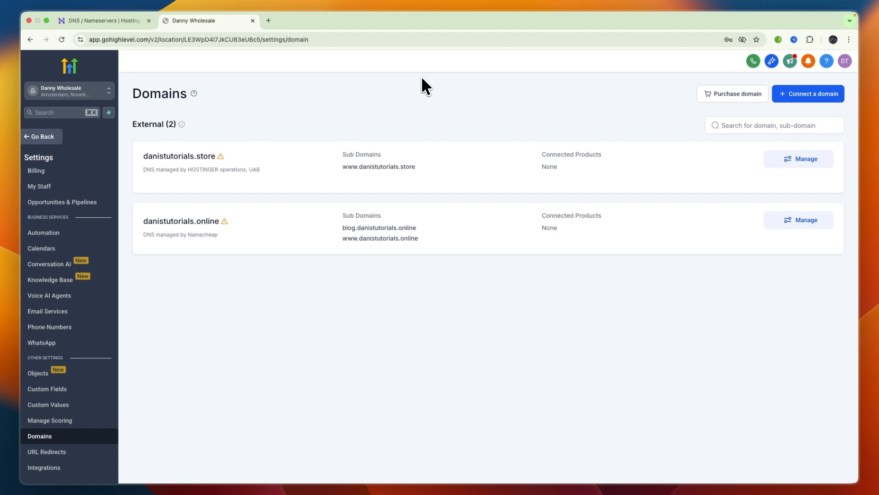
pyautogui.moveTo(437, 104)
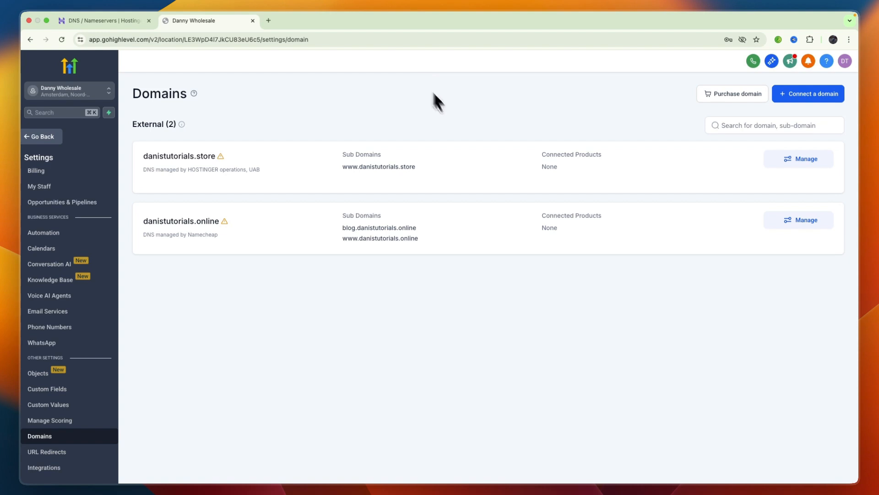